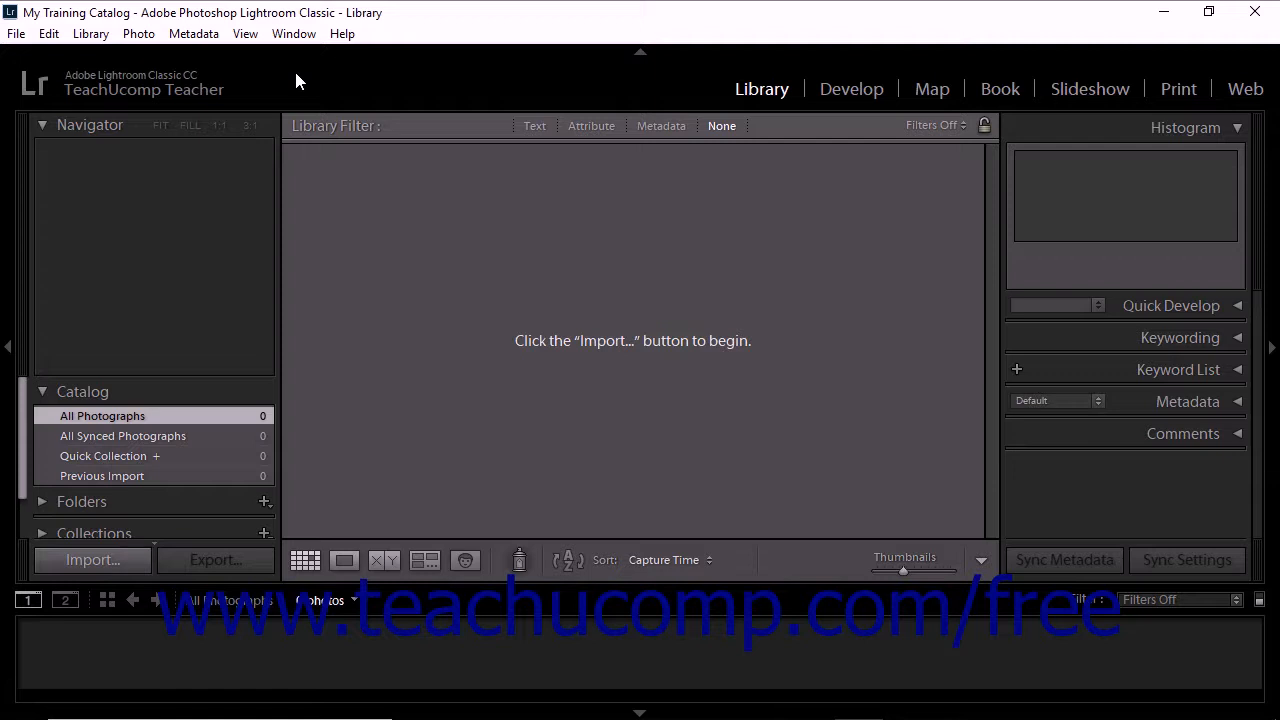
Show the Edit menu commands in the Library module
left_click(48, 33)
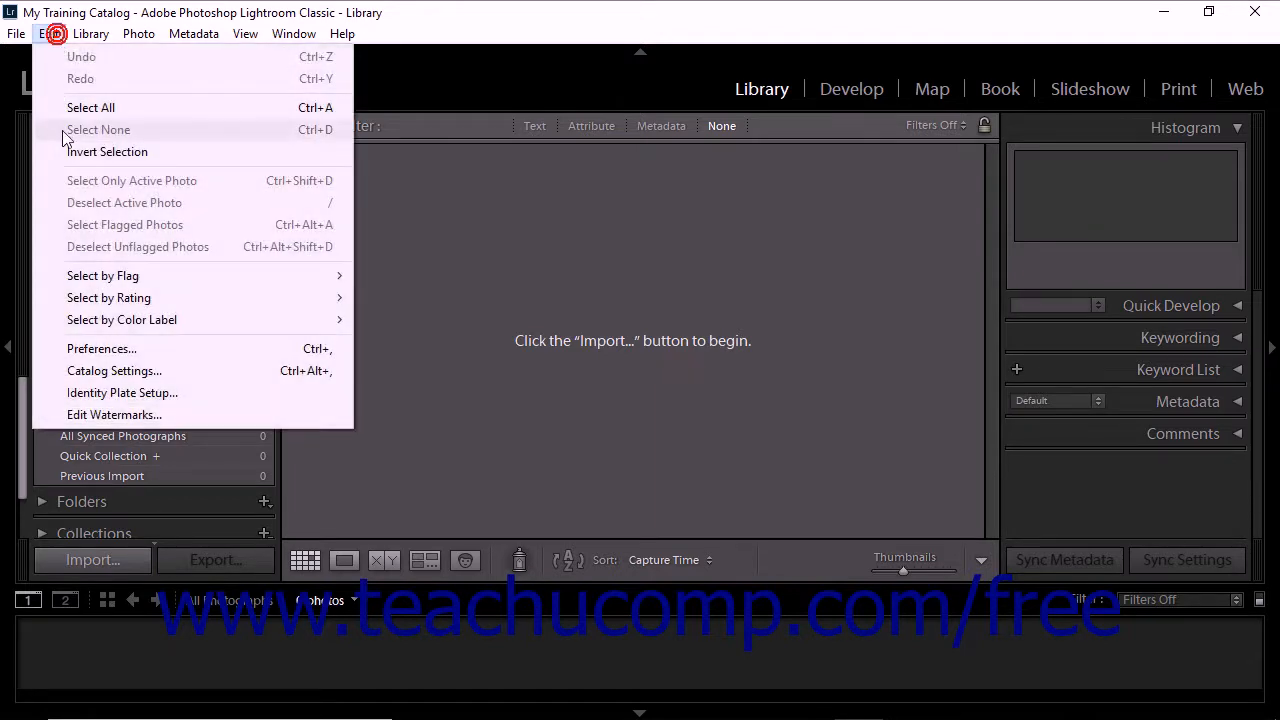
Open Preferences on the General tab and list the startup catalog choices
left_click(101, 348)
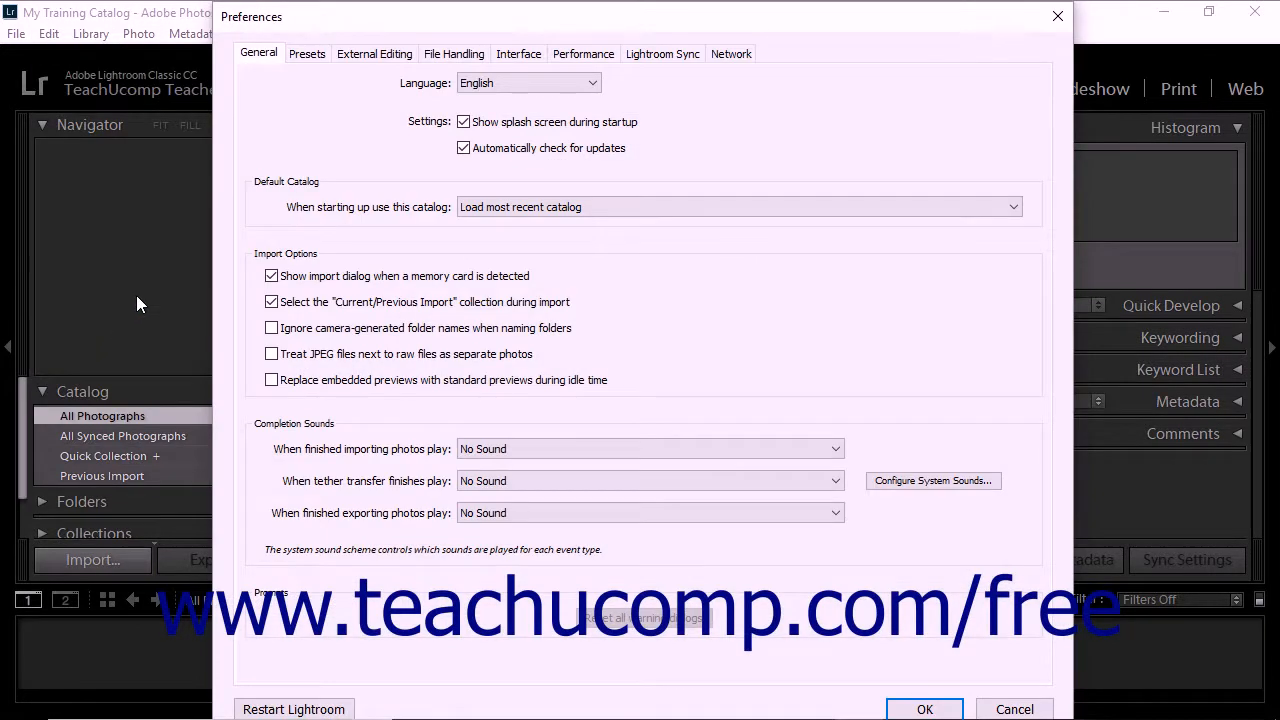
mouse_move(306, 150)
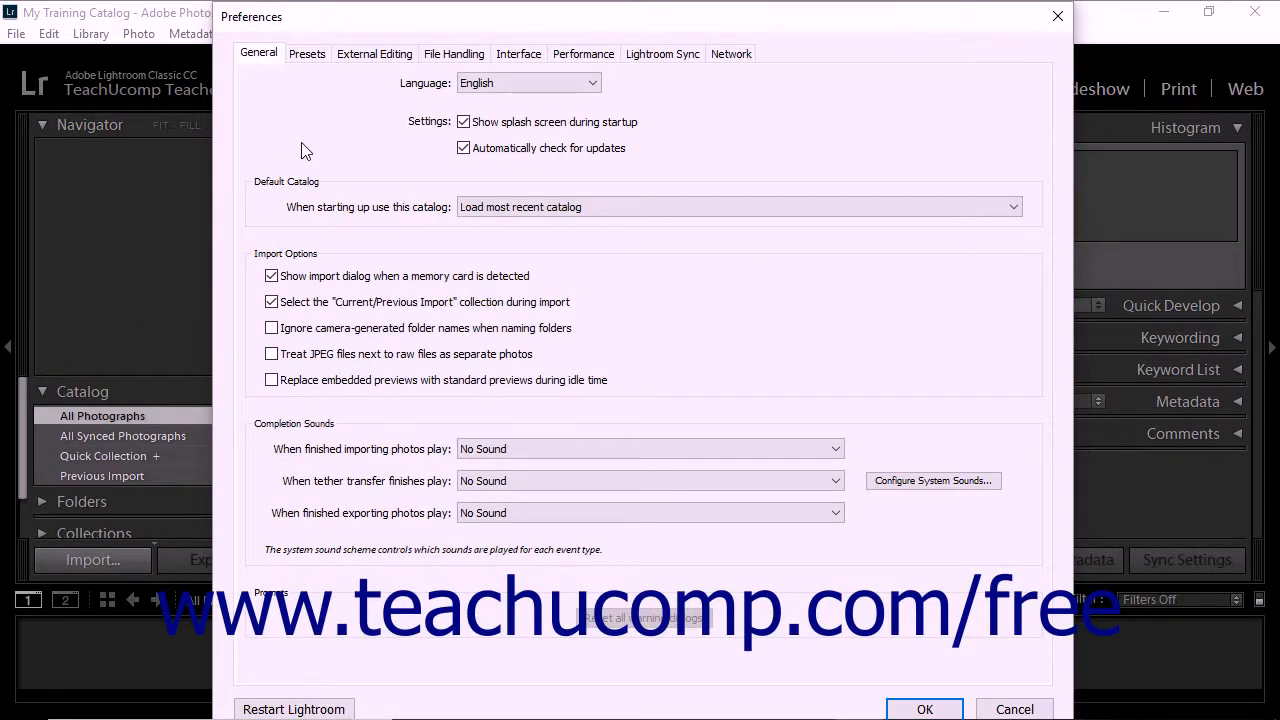
mouse_move(315, 198)
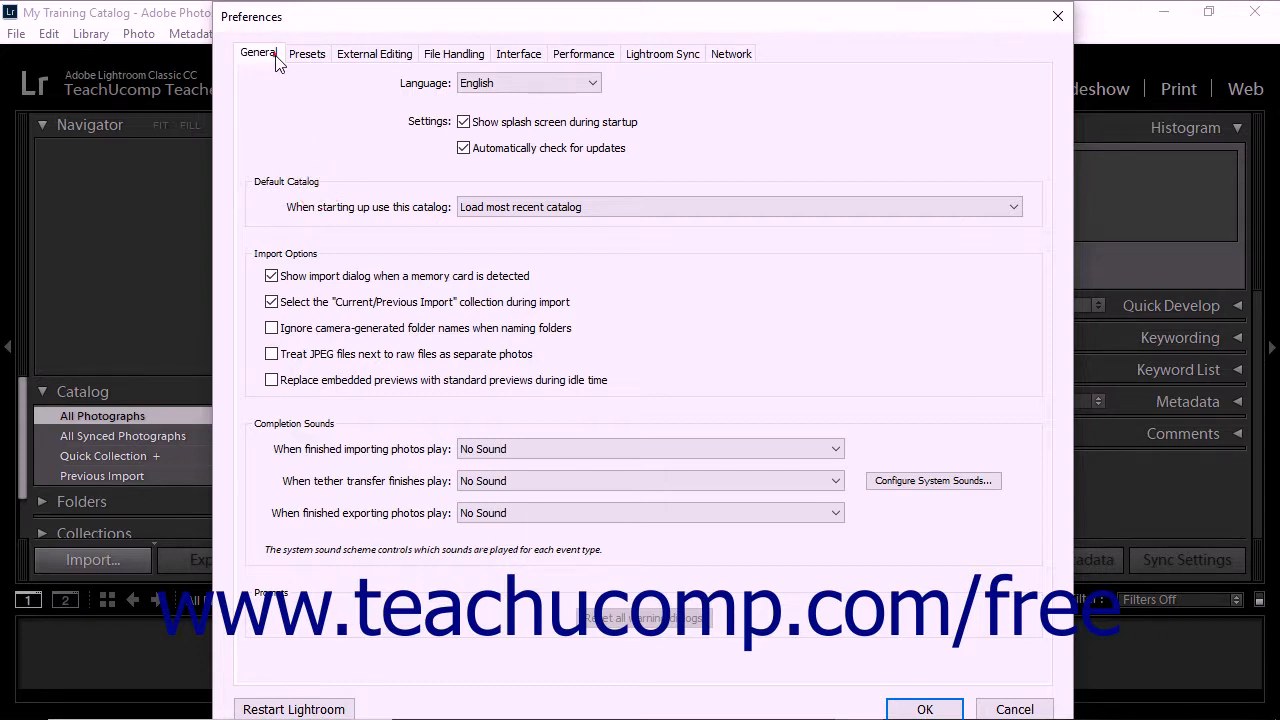
mouse_move(417, 130)
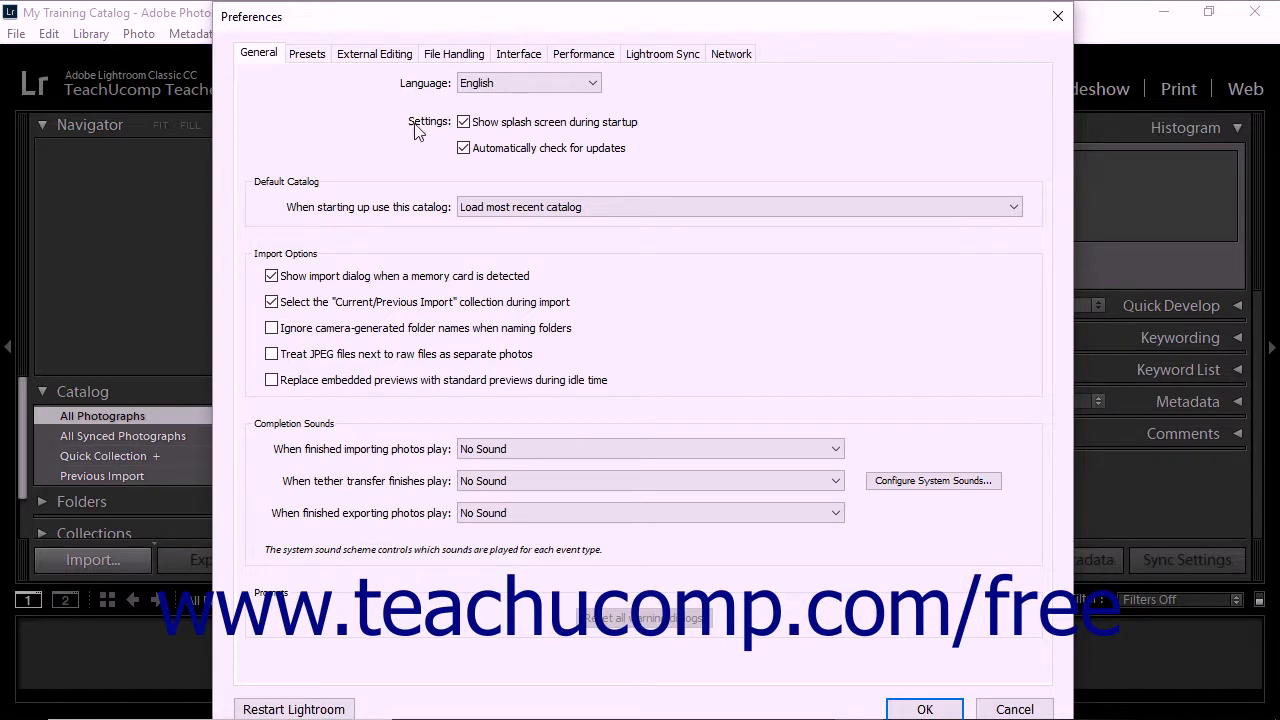
mouse_move(432, 214)
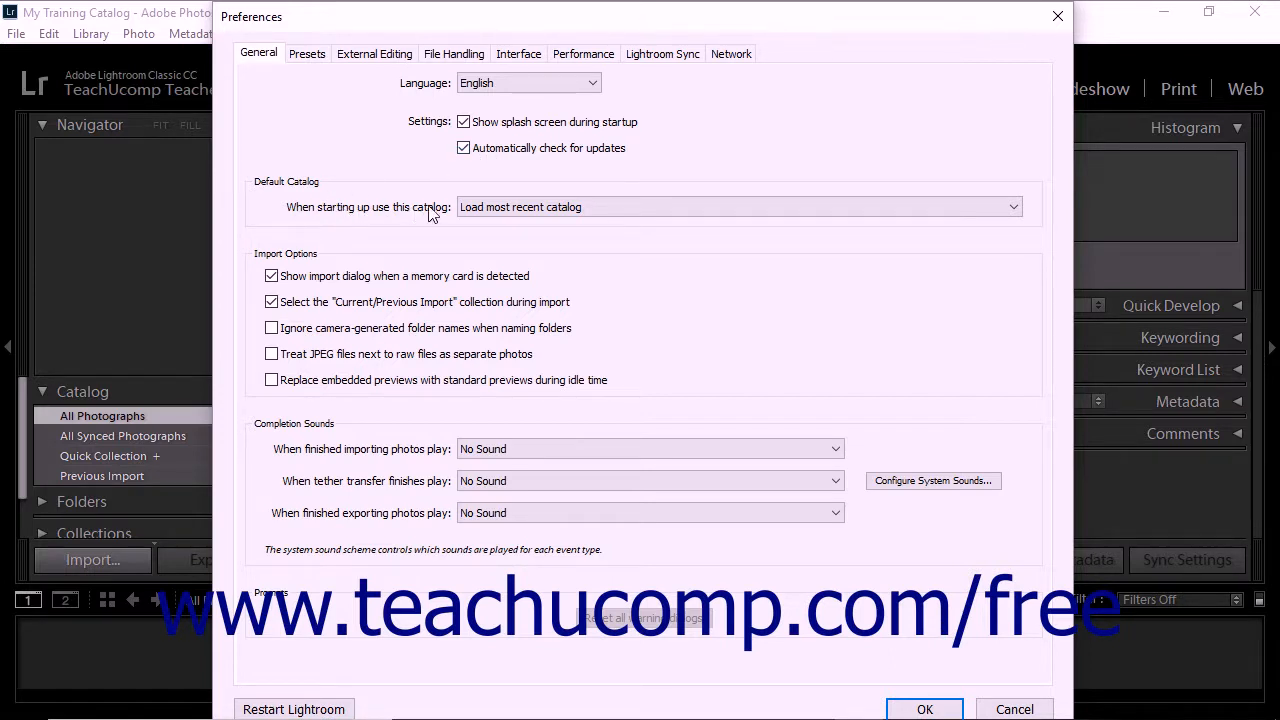
mouse_move(1016, 207)
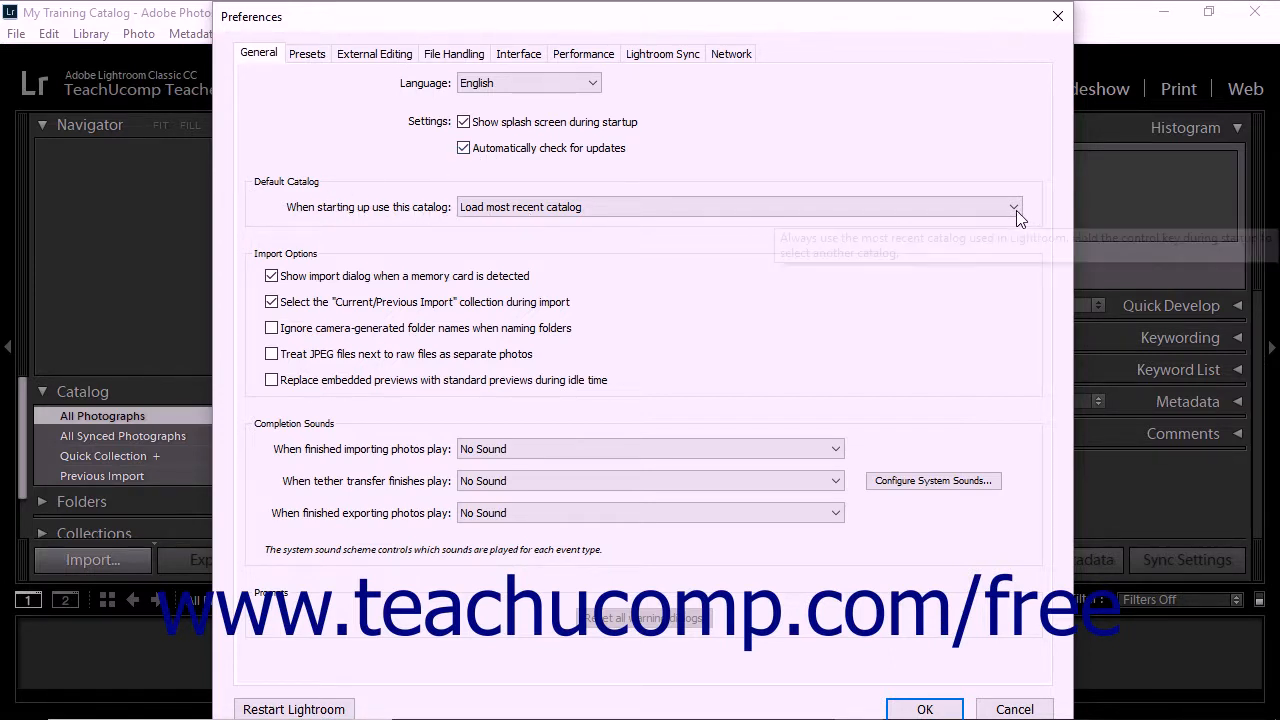
mouse_move(1015, 210)
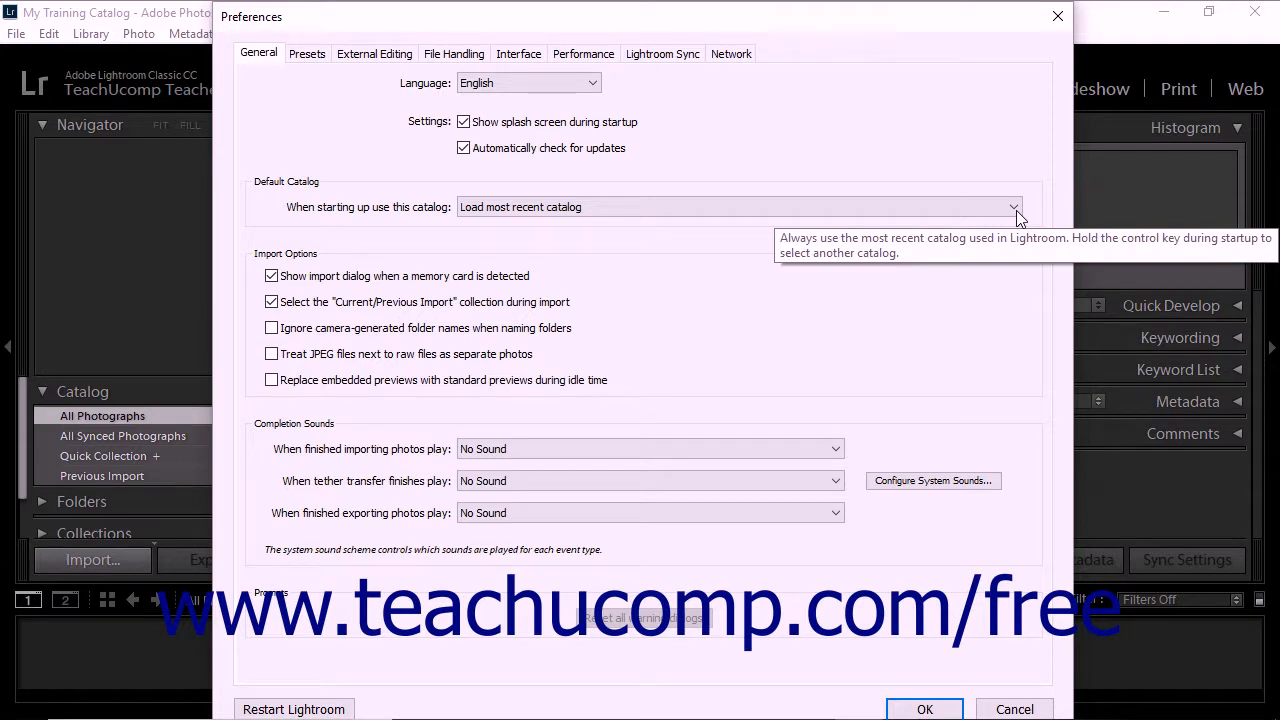
left_click(1013, 207)
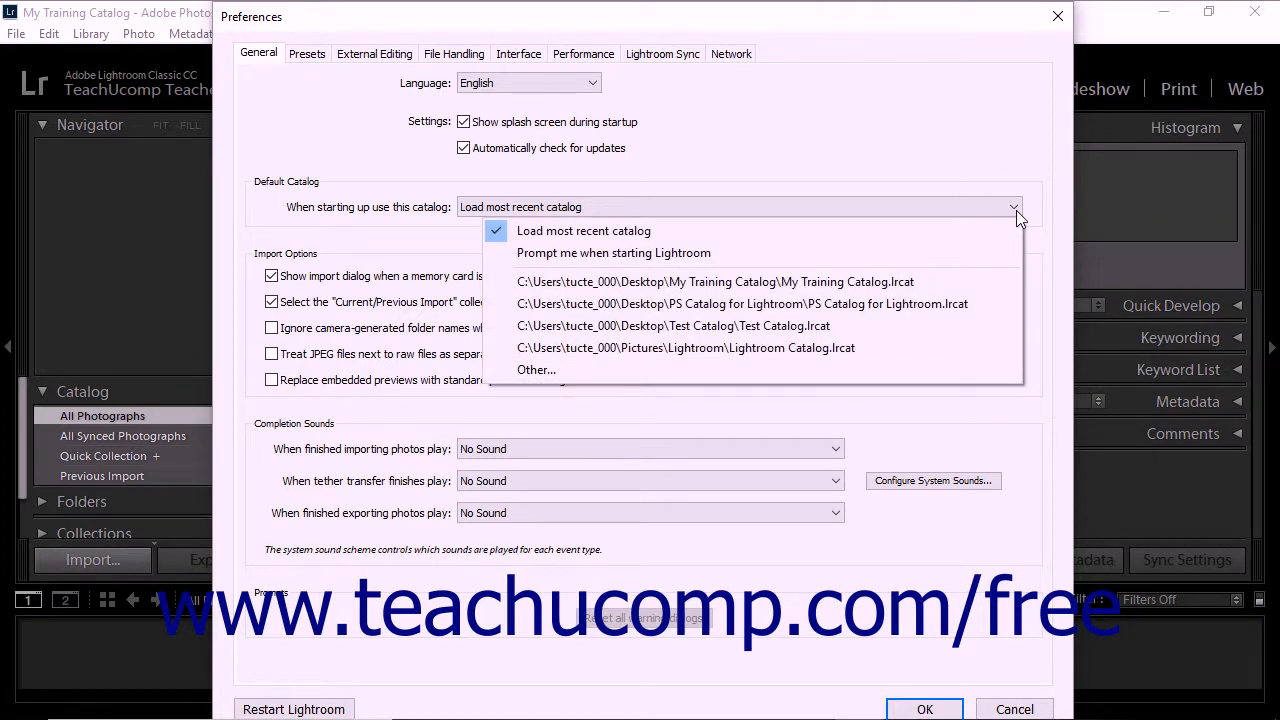
mouse_move(775, 231)
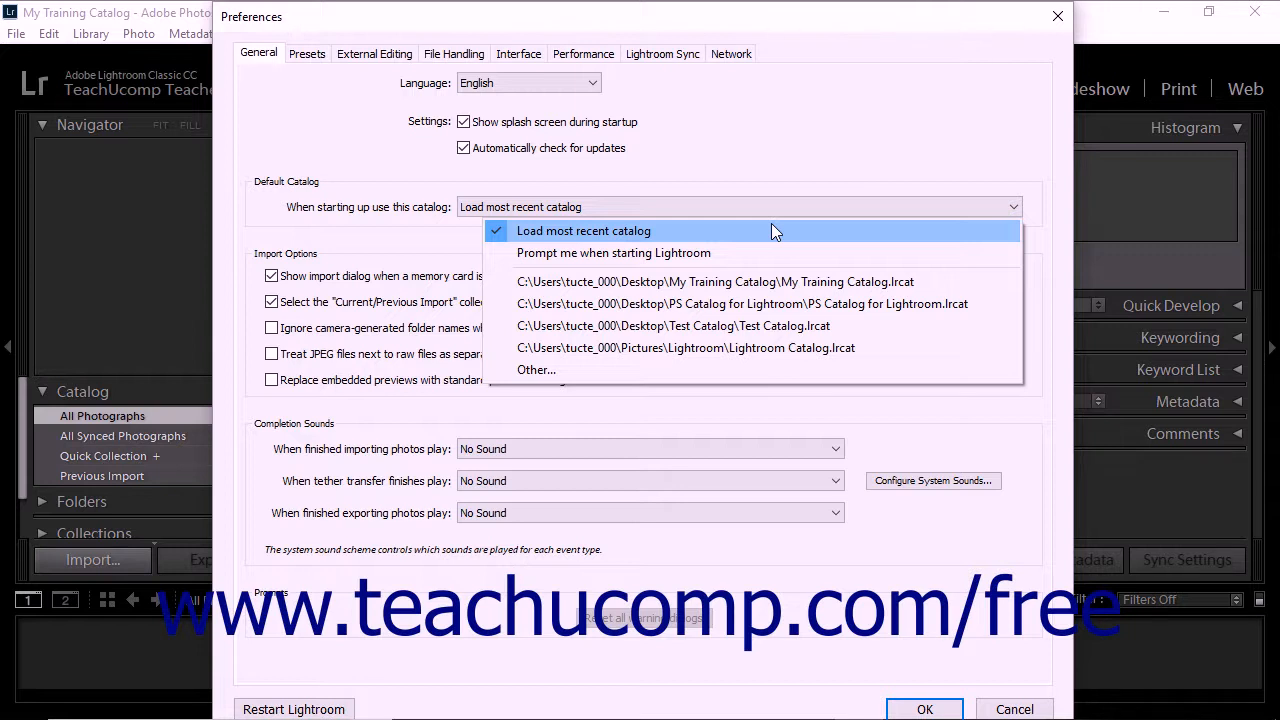
mouse_move(755, 252)
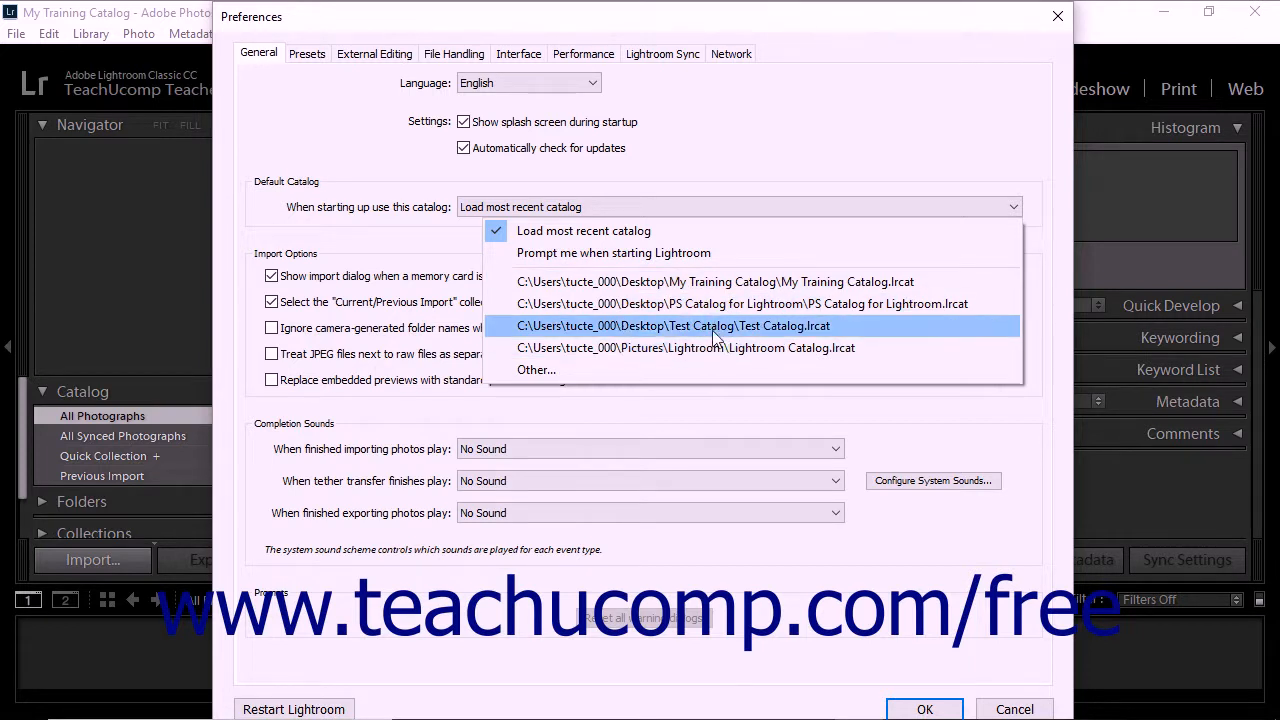
mouse_move(686, 347)
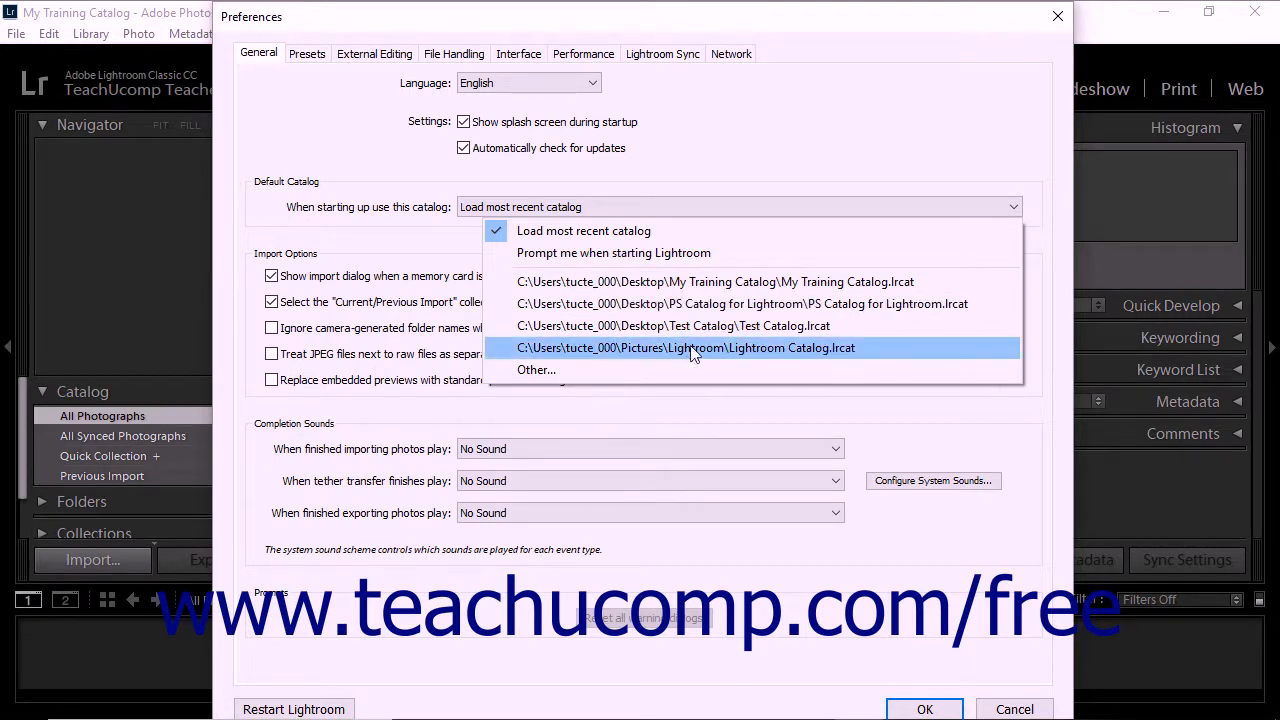
mouse_move(537, 370)
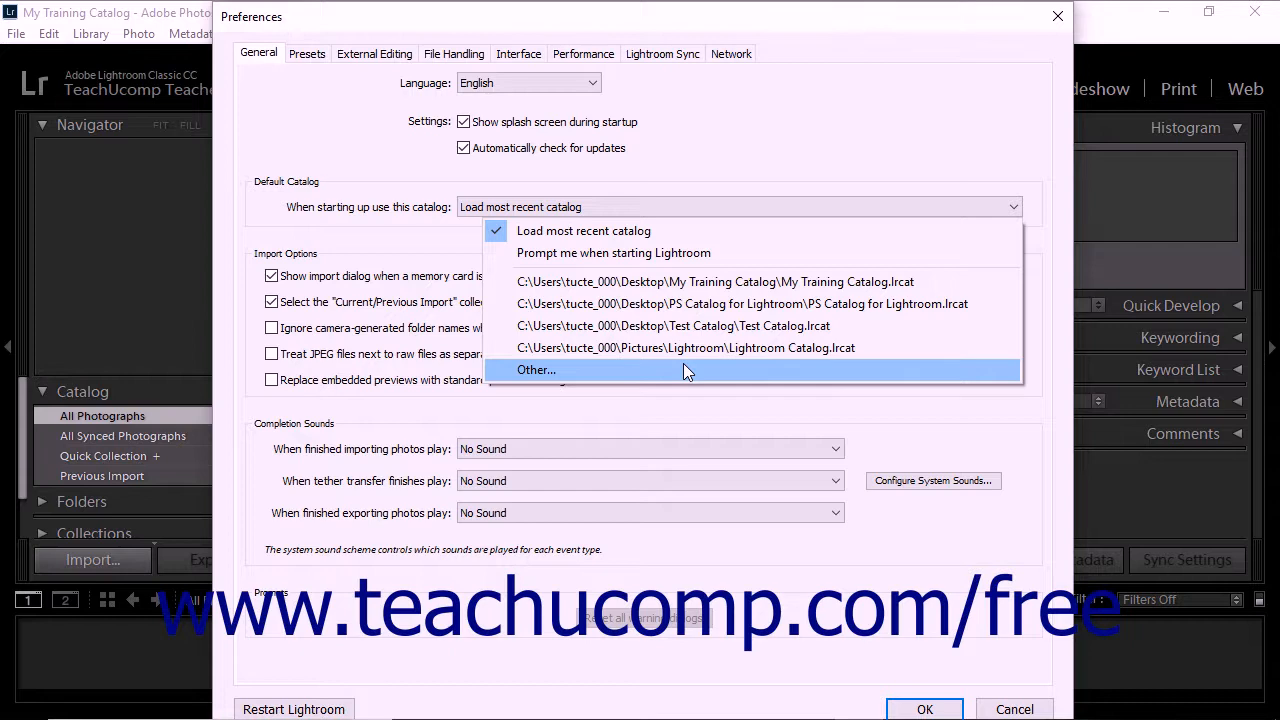
Pick Other... for the startup catalog, browse the Desktop folders, then close the chooser
left_click(537, 369)
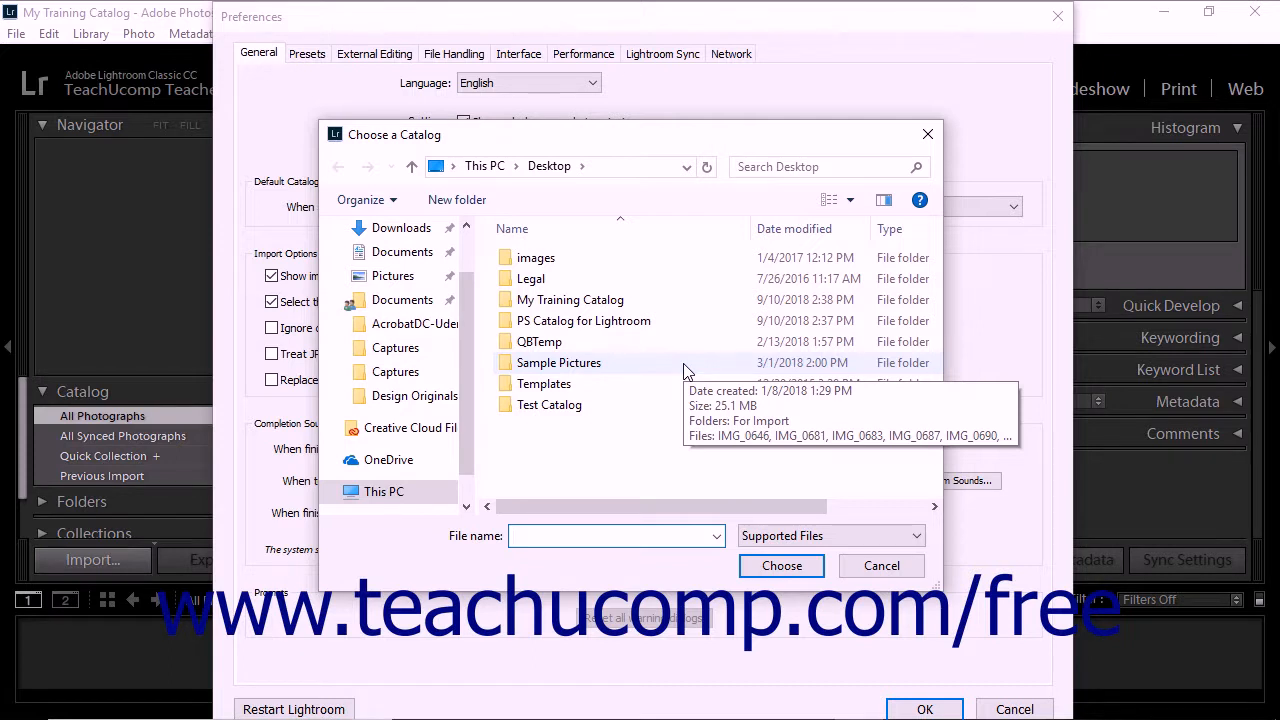
left_click(615, 536)
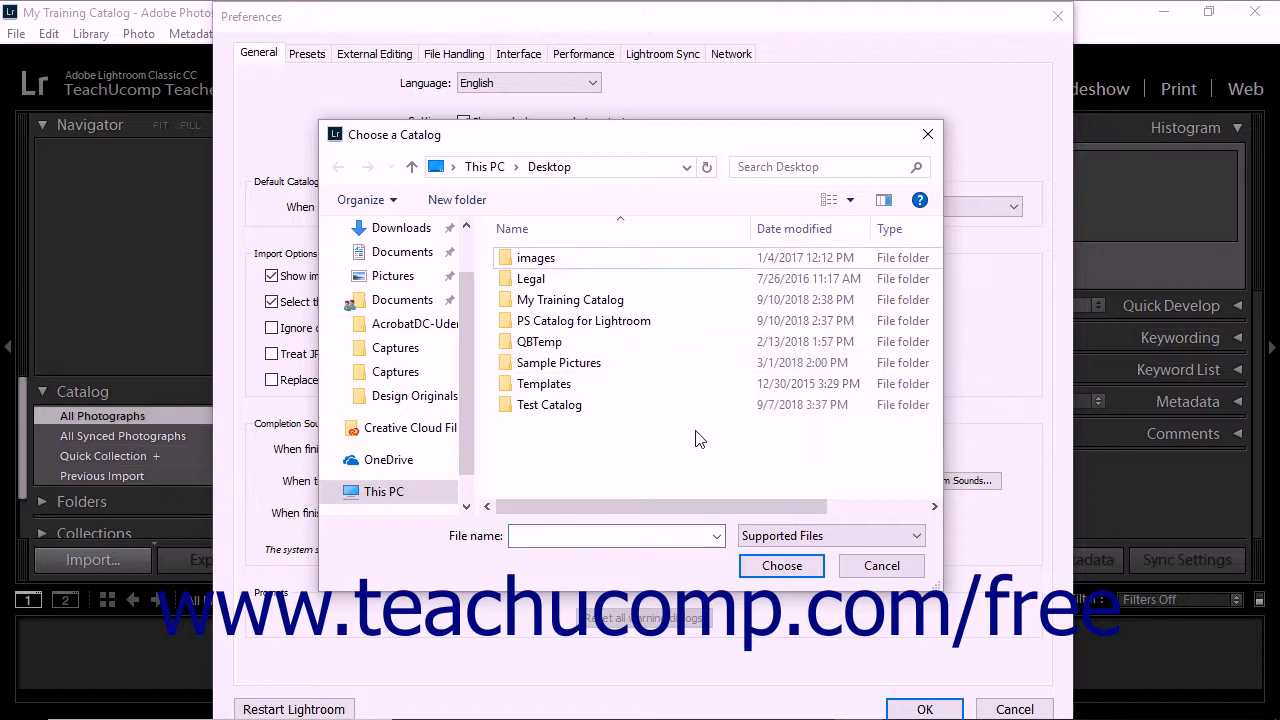
mouse_move(782, 566)
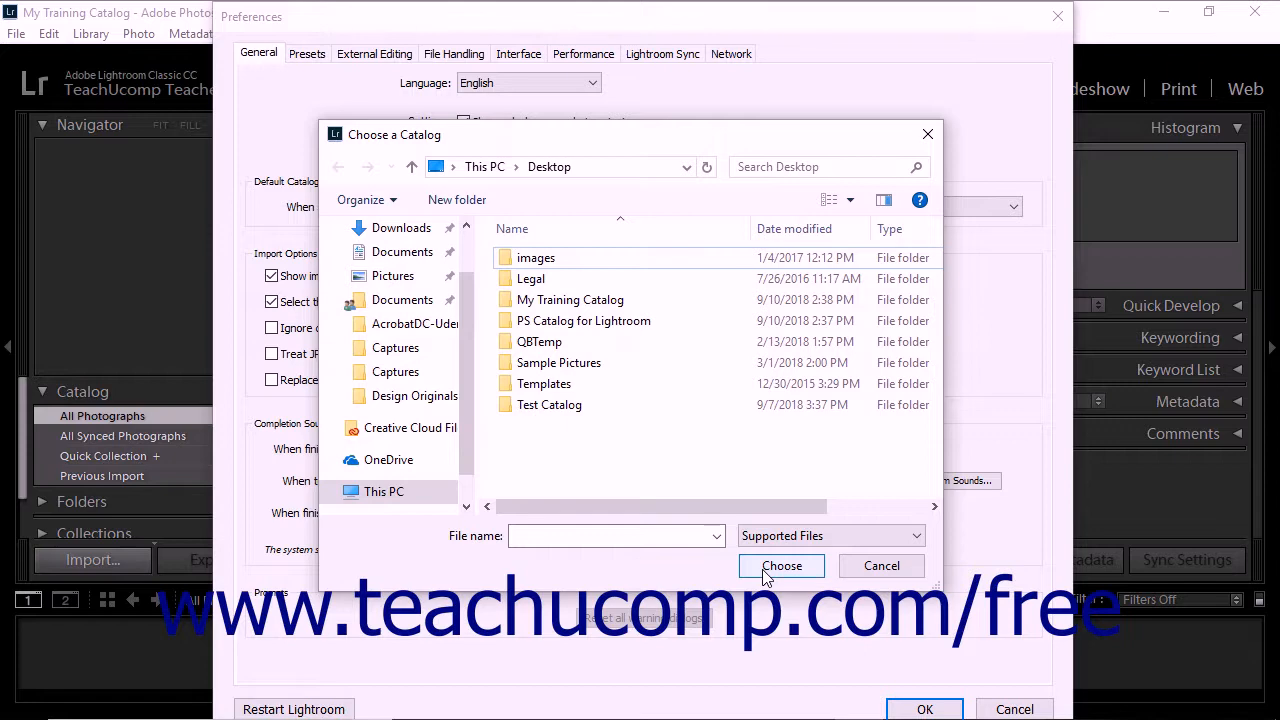
left_click(881, 565)
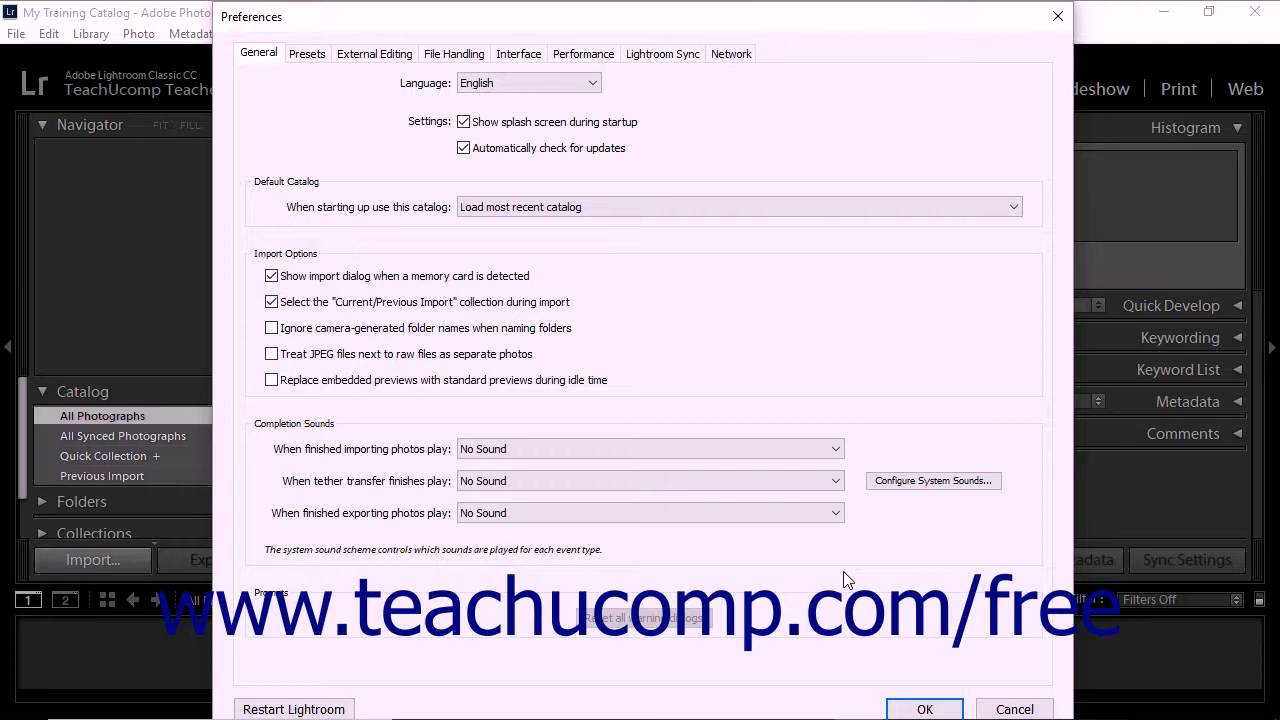
mouse_move(818, 623)
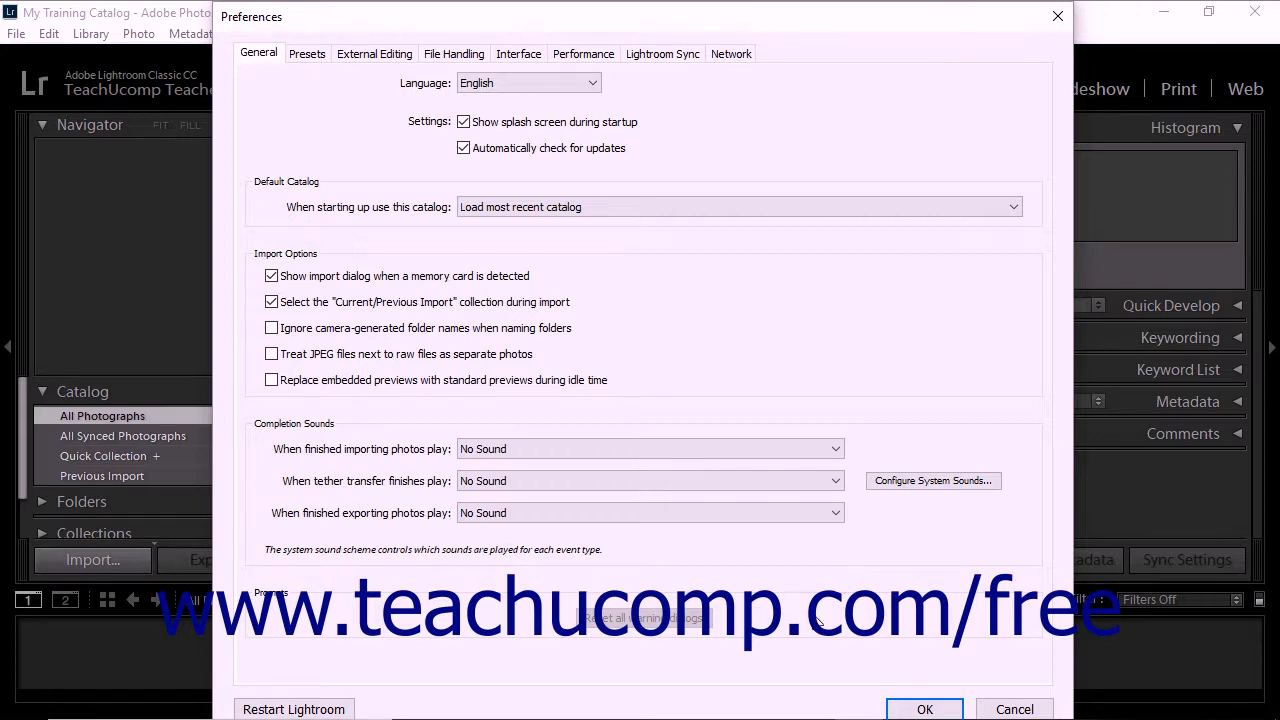
Accept Preferences with 'Load most recent catalog' unchanged and return to Library
left_click(924, 709)
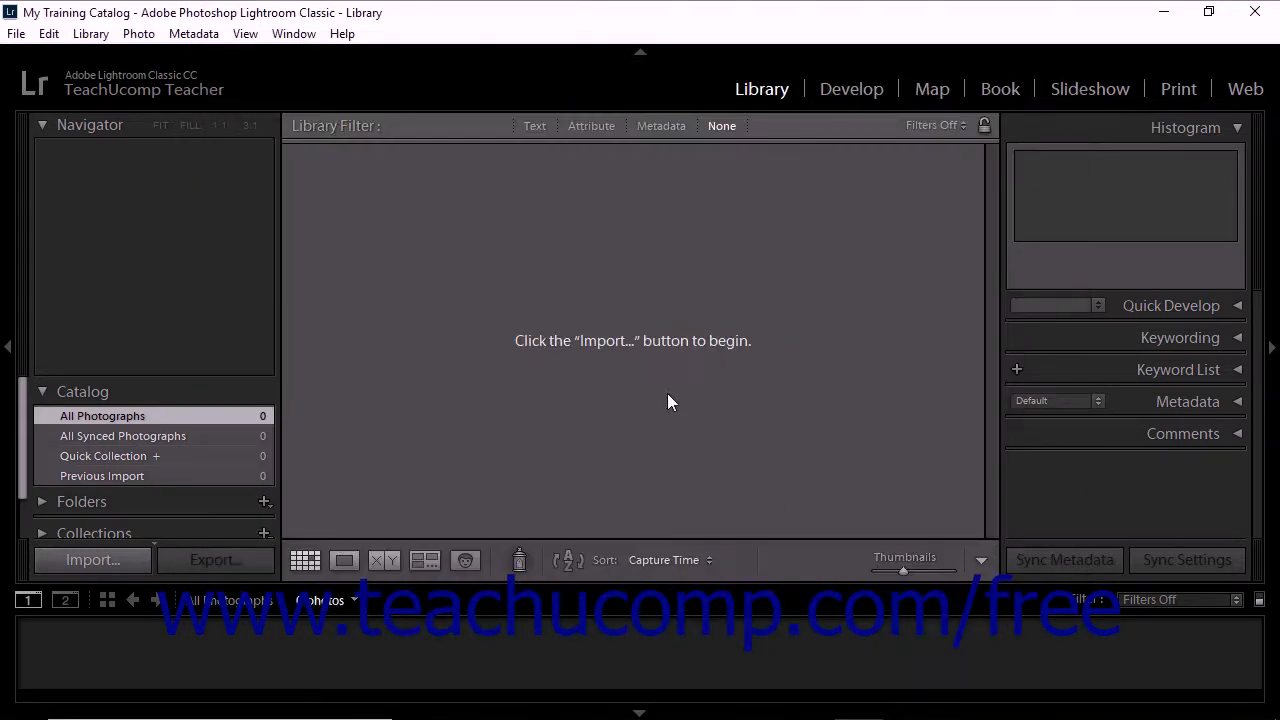